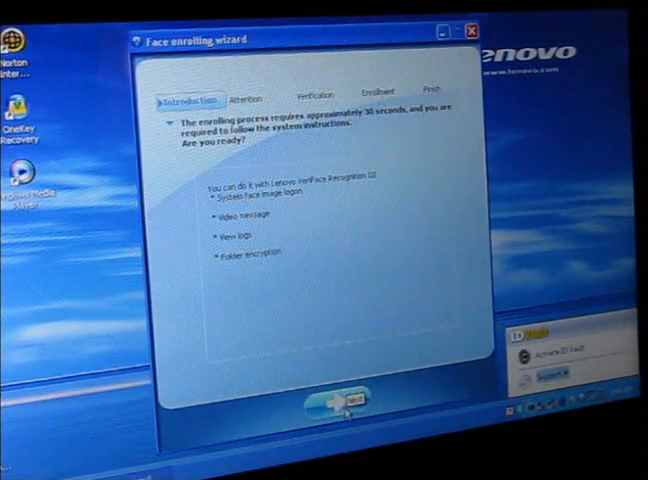
# Step: Start face enrolling from the Introduction page, bringing up the live camera preview
pyautogui.click(352, 402)
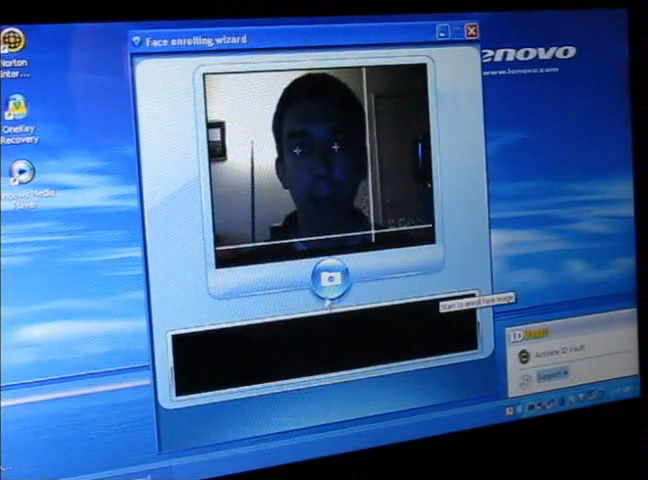
# Step: Capture the face, reach the Enrollment success page, and finish the wizard back to the desktop
pyautogui.click(330, 278)
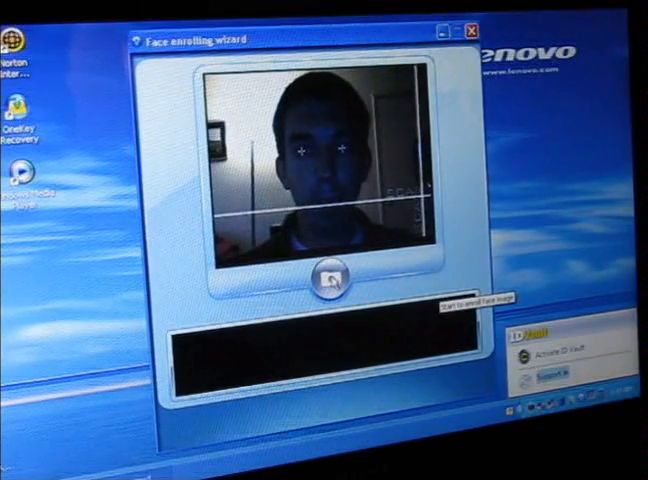
pyautogui.click(332, 276)
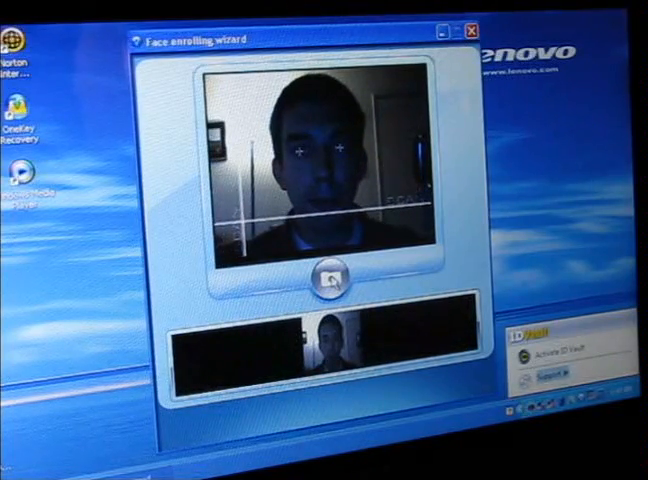
pyautogui.click(328, 278)
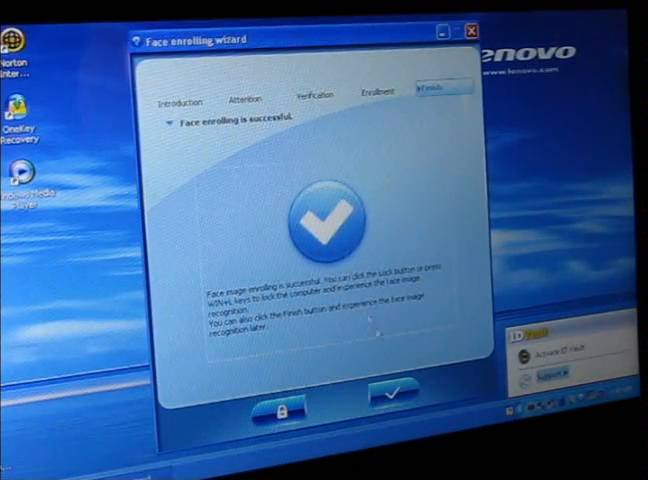
pyautogui.click(388, 396)
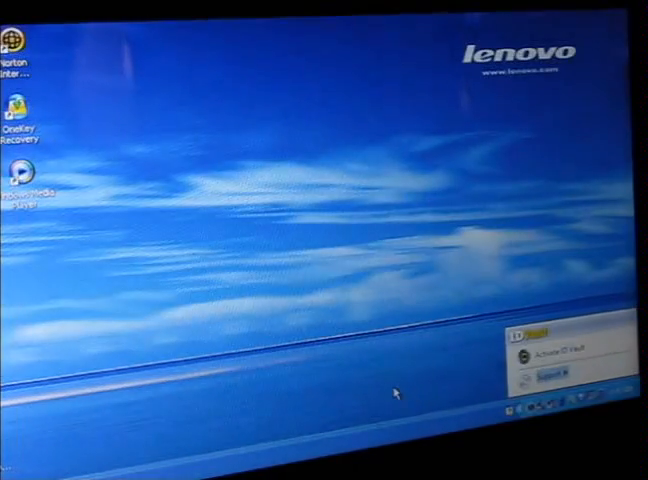